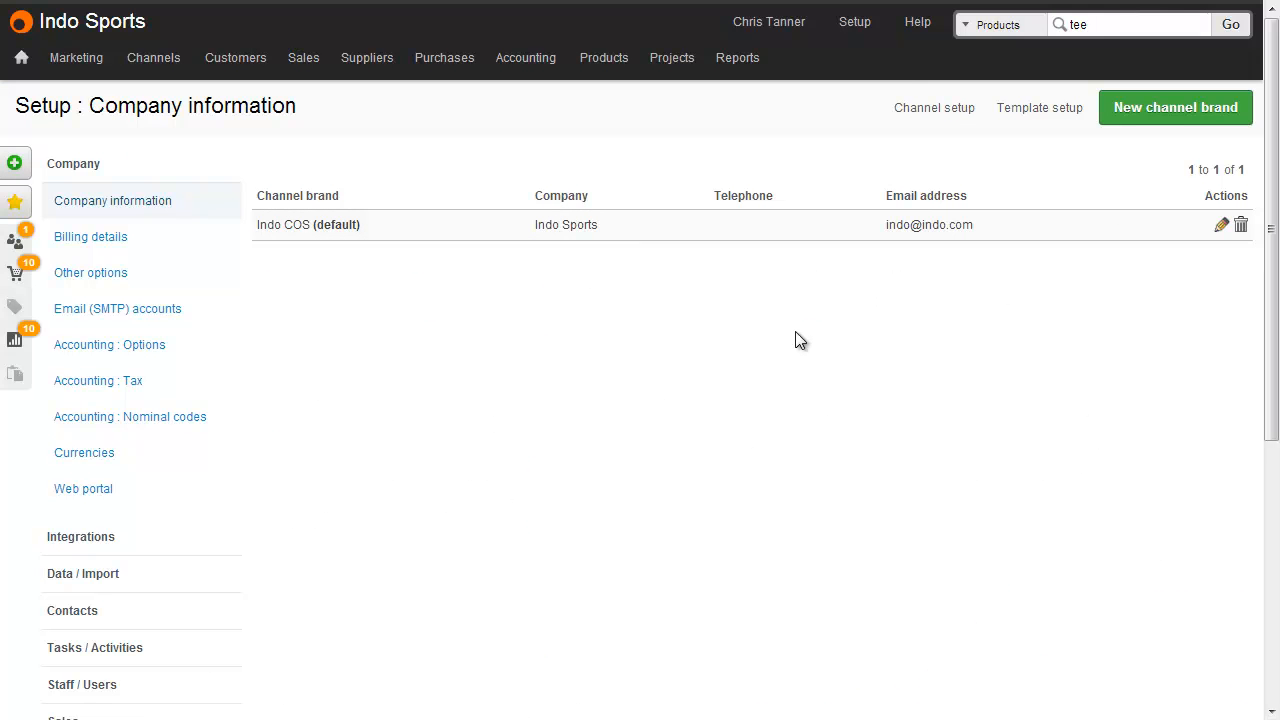
Step: Start a new document template from Setup > Templates > Document templates
scroll(down, 3)
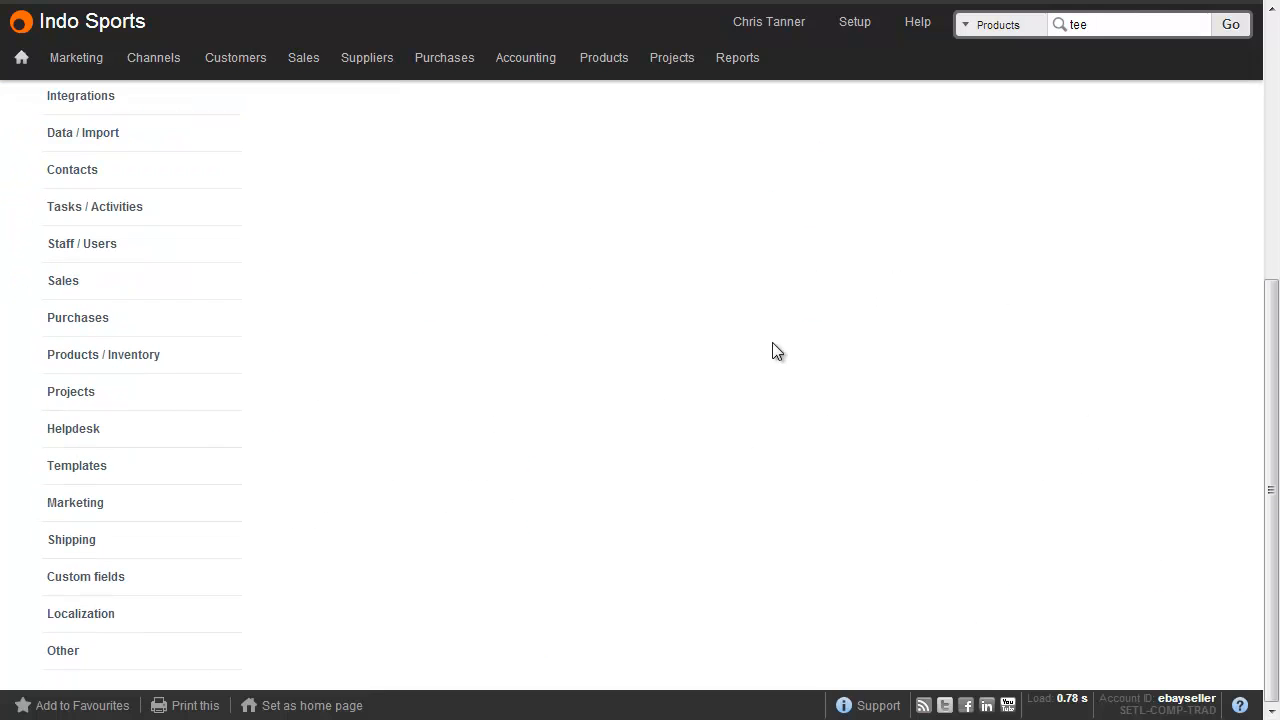
click(76, 464)
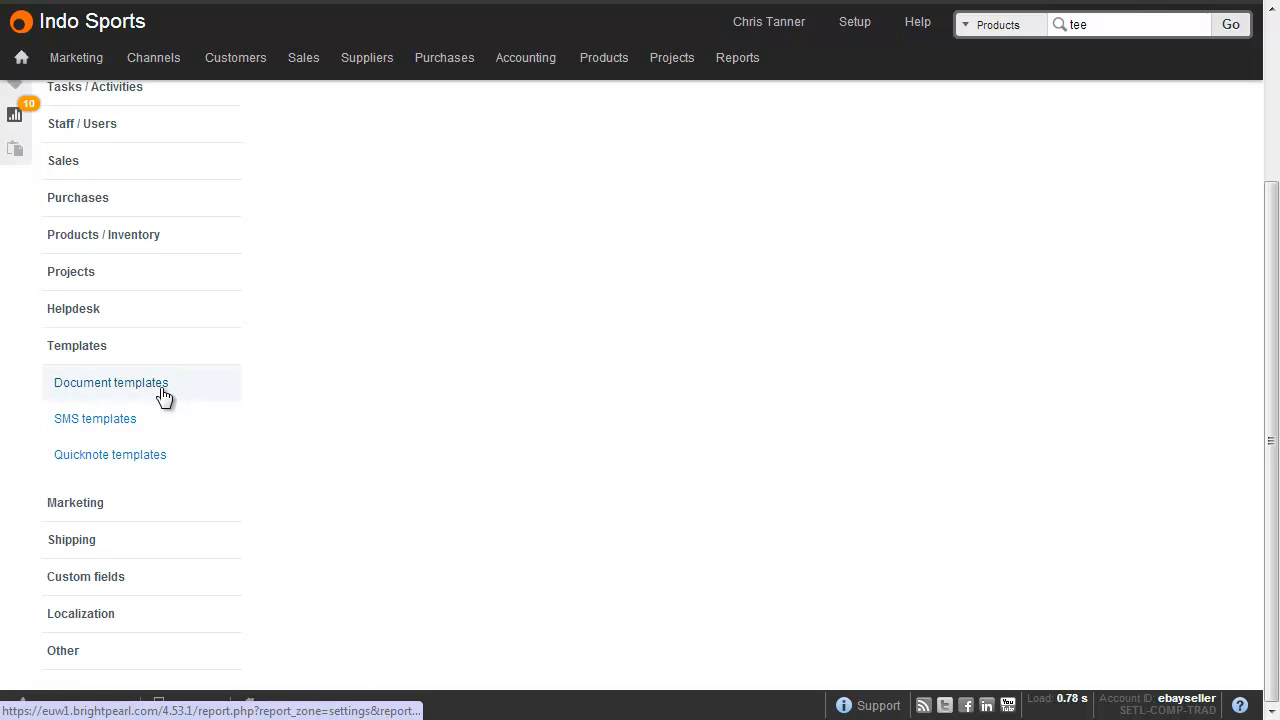
click(112, 382)
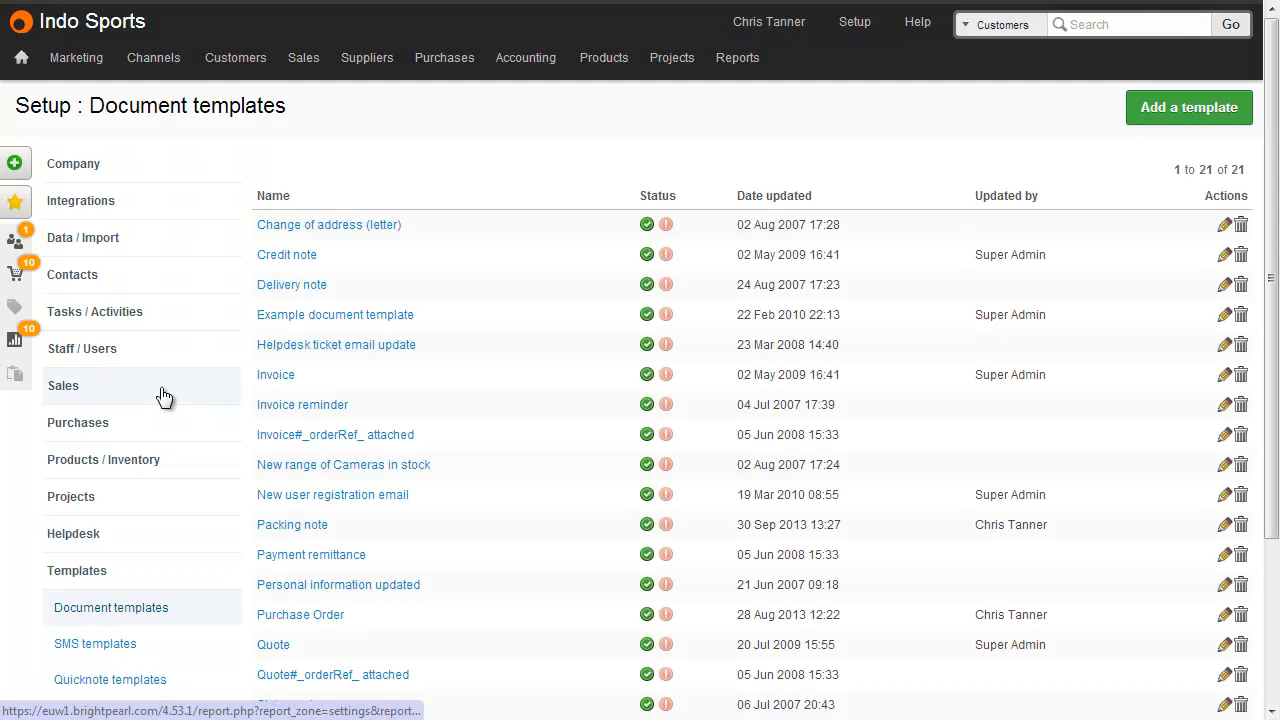
click(1188, 108)
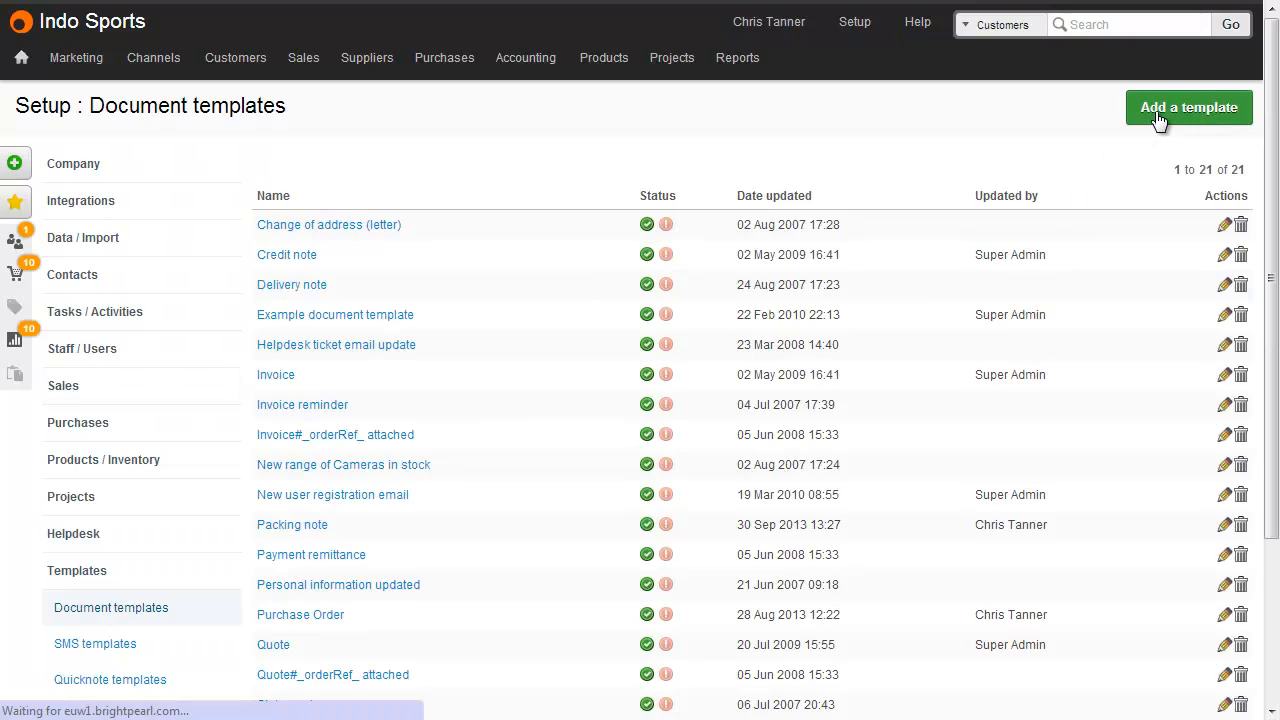
click(1188, 108)
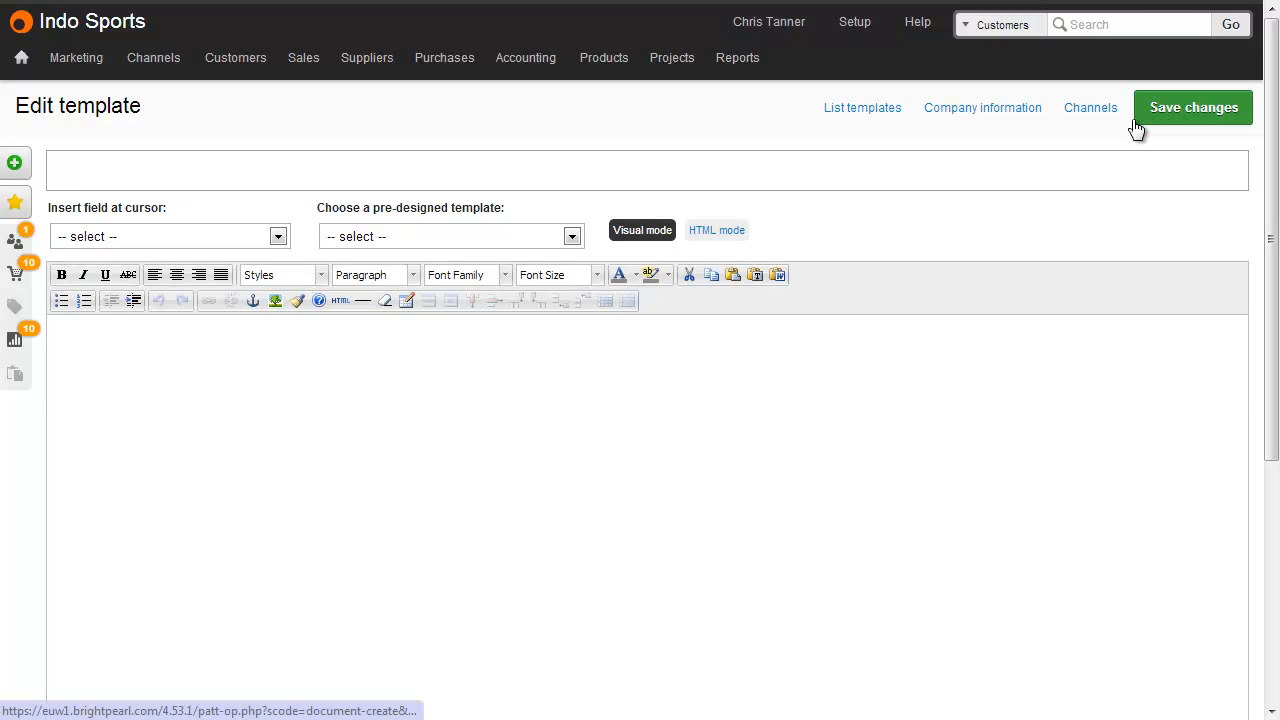
Step: Paste the delivery-note HTML in source mode and return to the visual preview
click(552, 376)
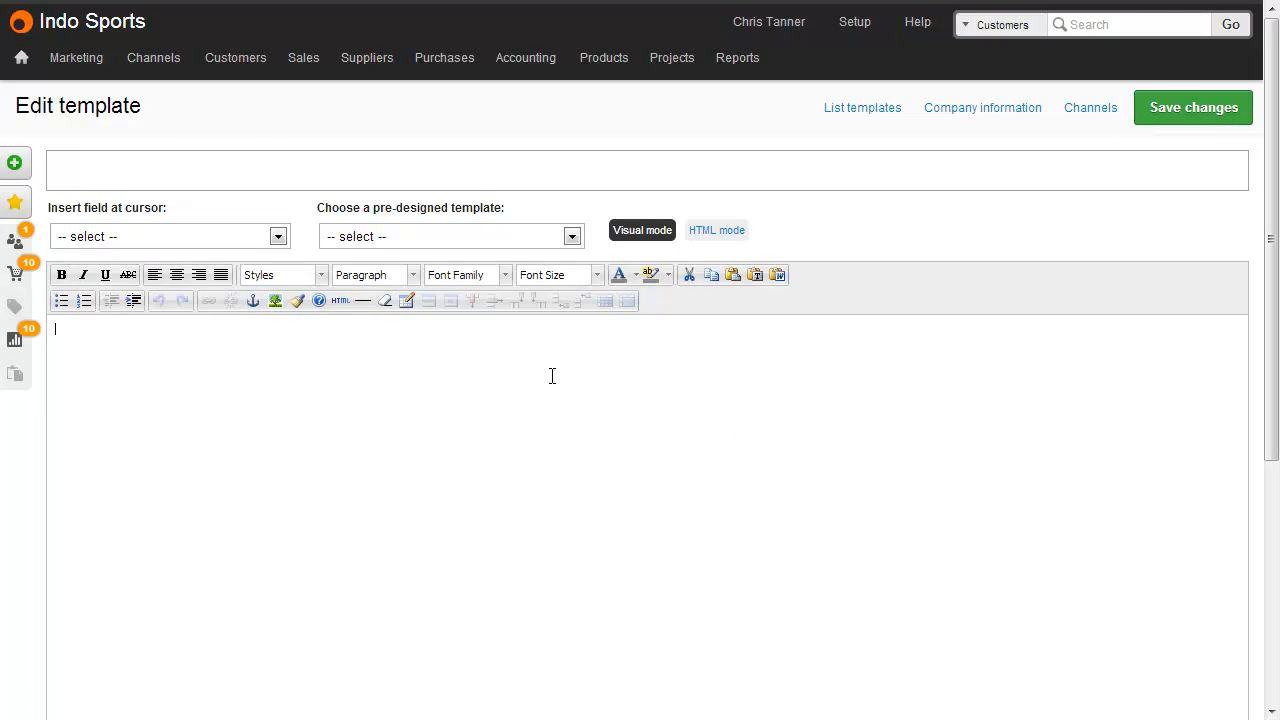
click(712, 230)
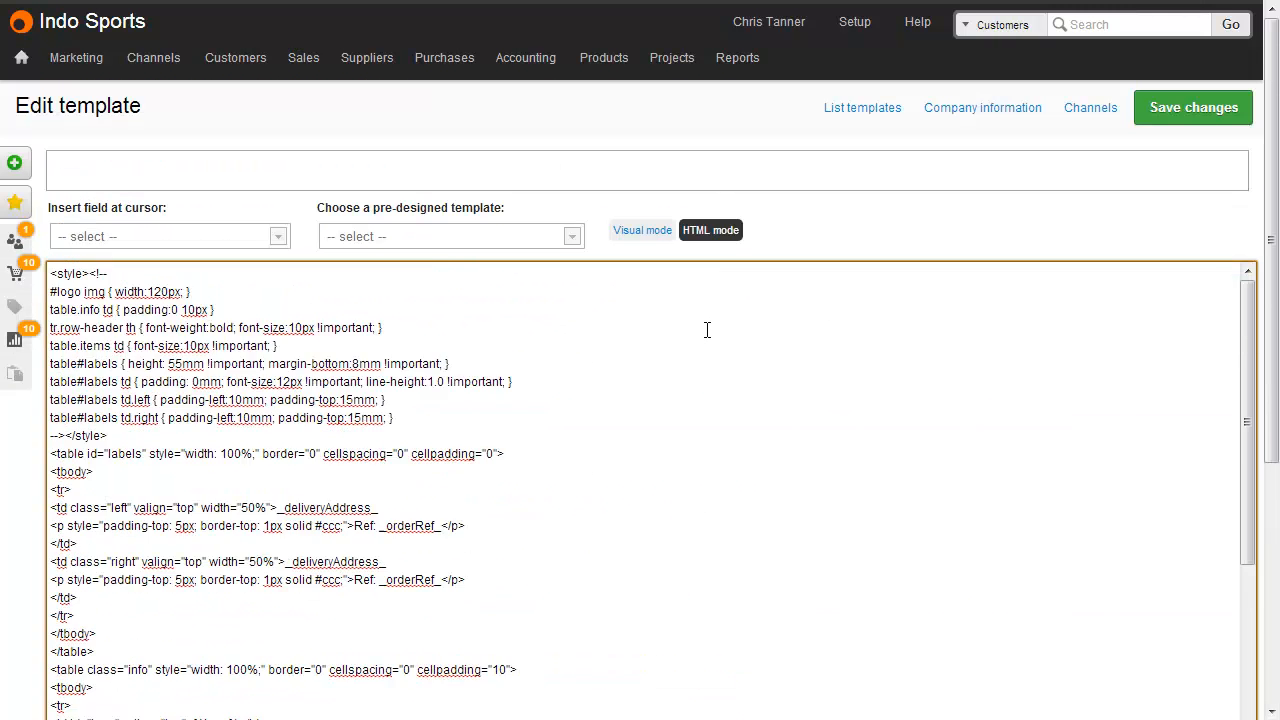
scroll(down, 3)
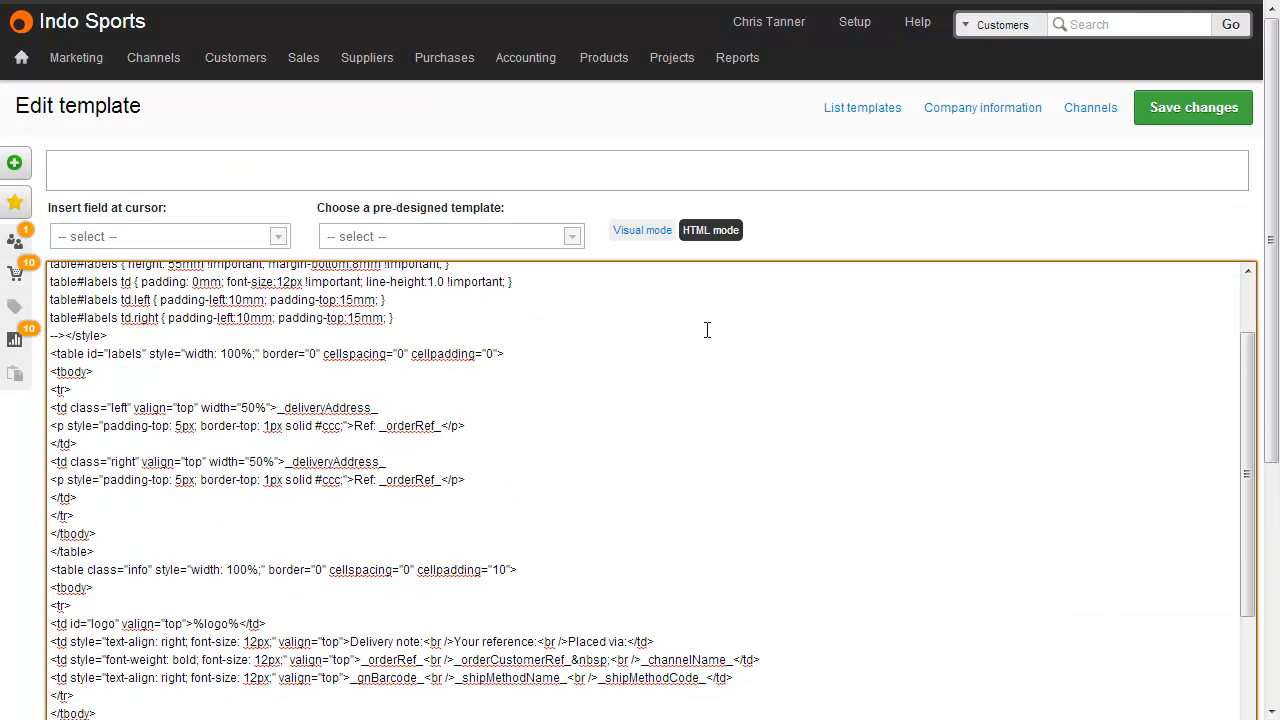
click(640, 230)
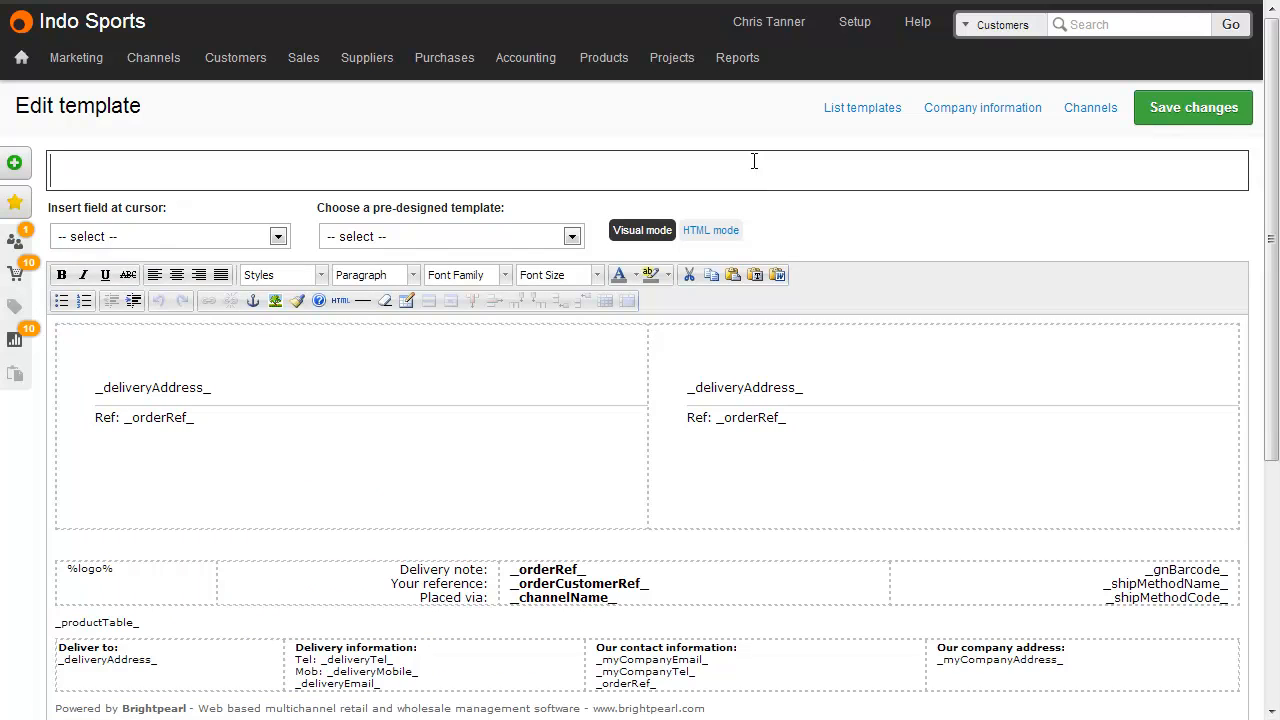
Step: Name the template 'Special delivery' and insert the Royal Mail PPI image below _orderRef_
text(Special delivery)
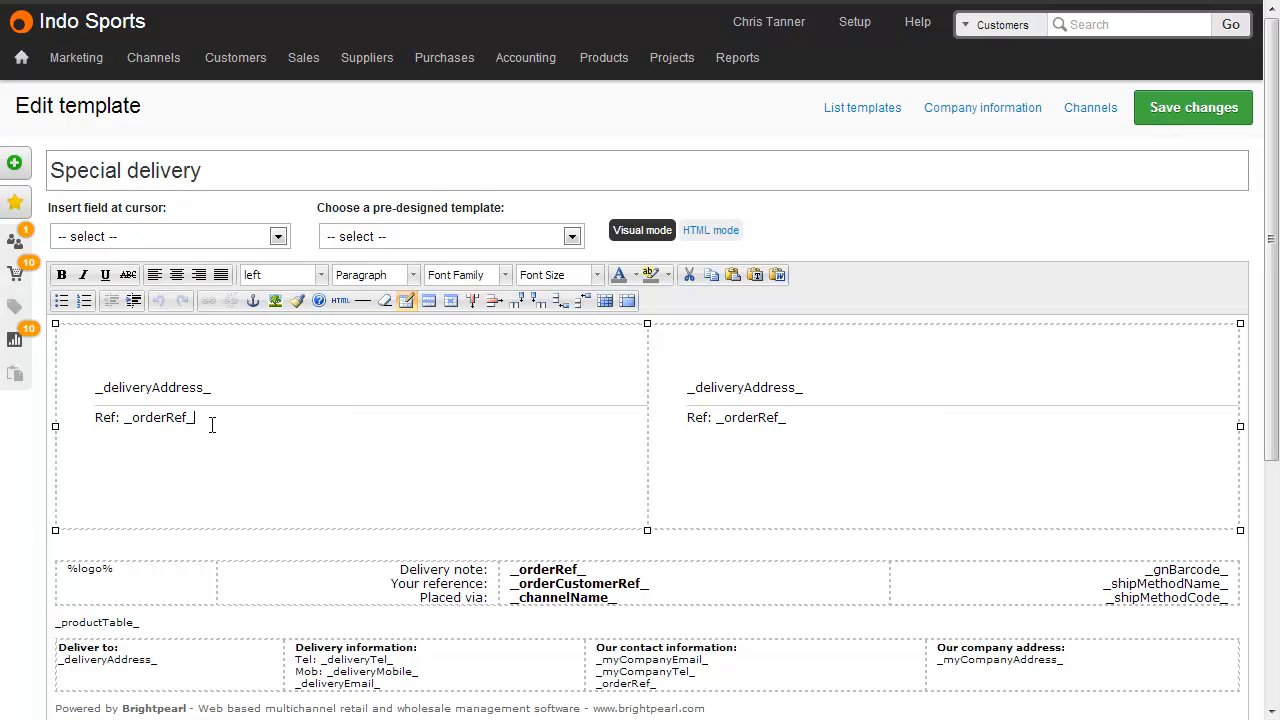
key(Enter)
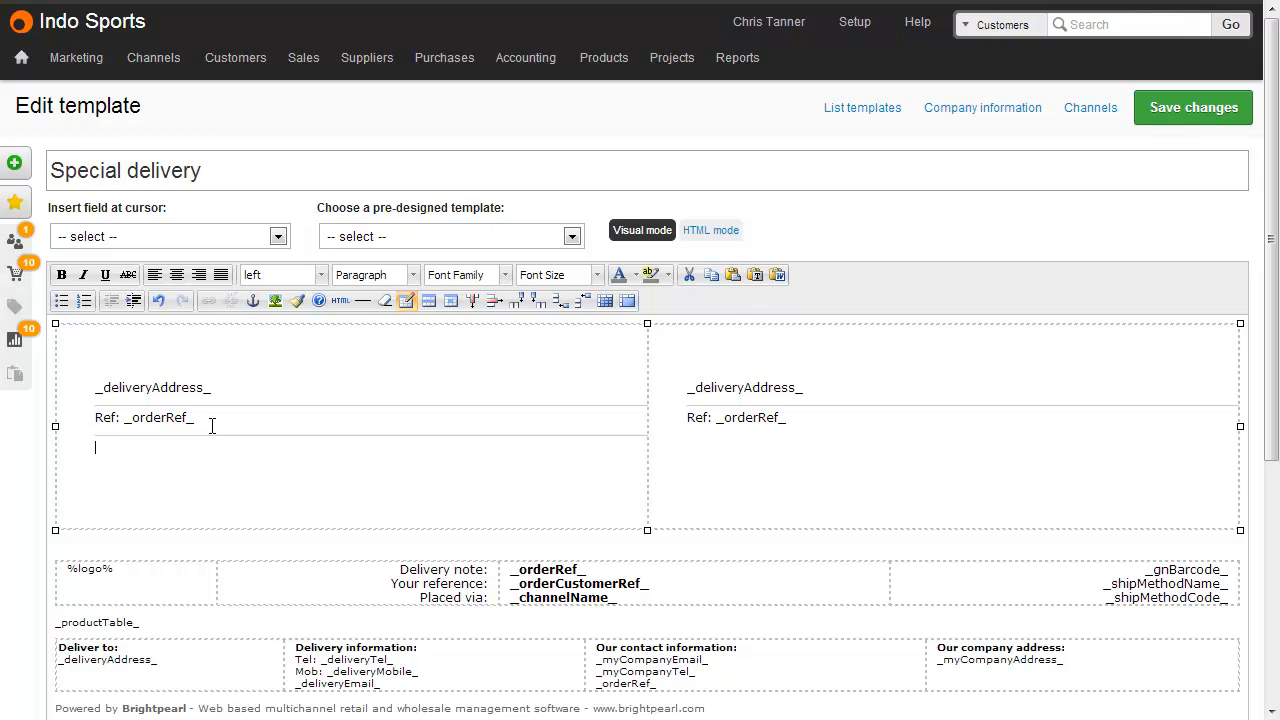
mouse_move(276, 300)
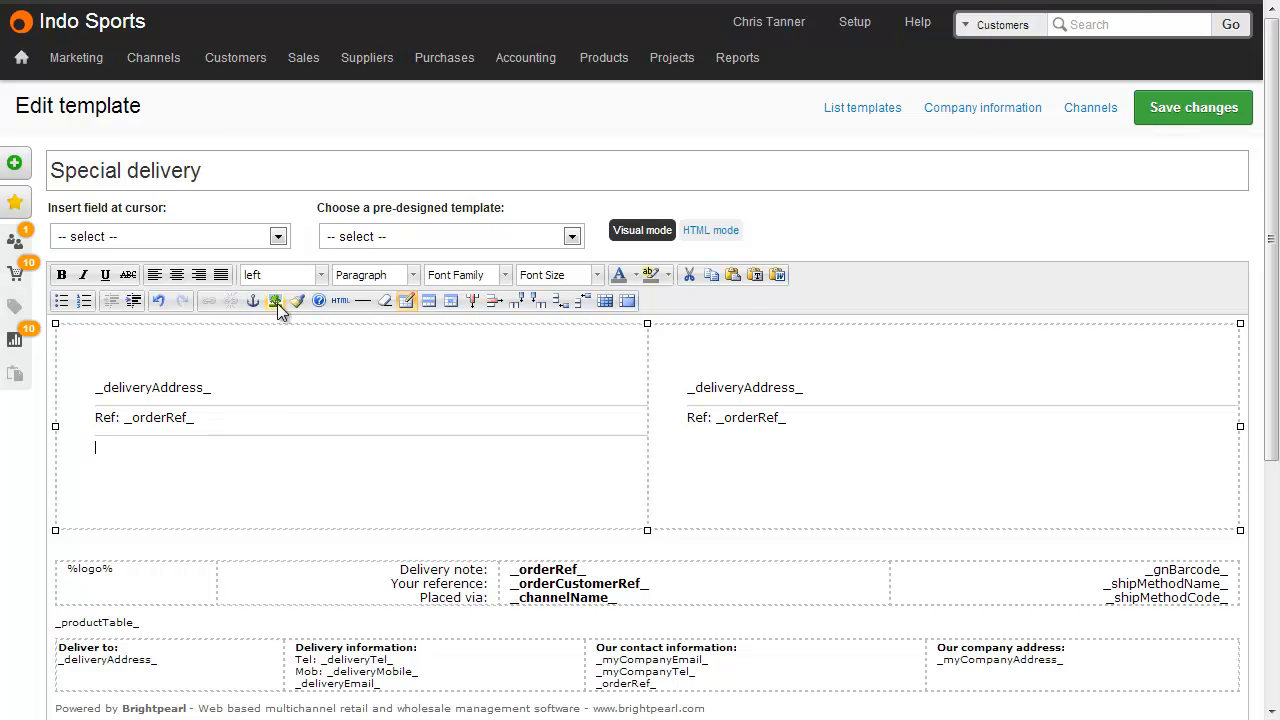
click(276, 300)
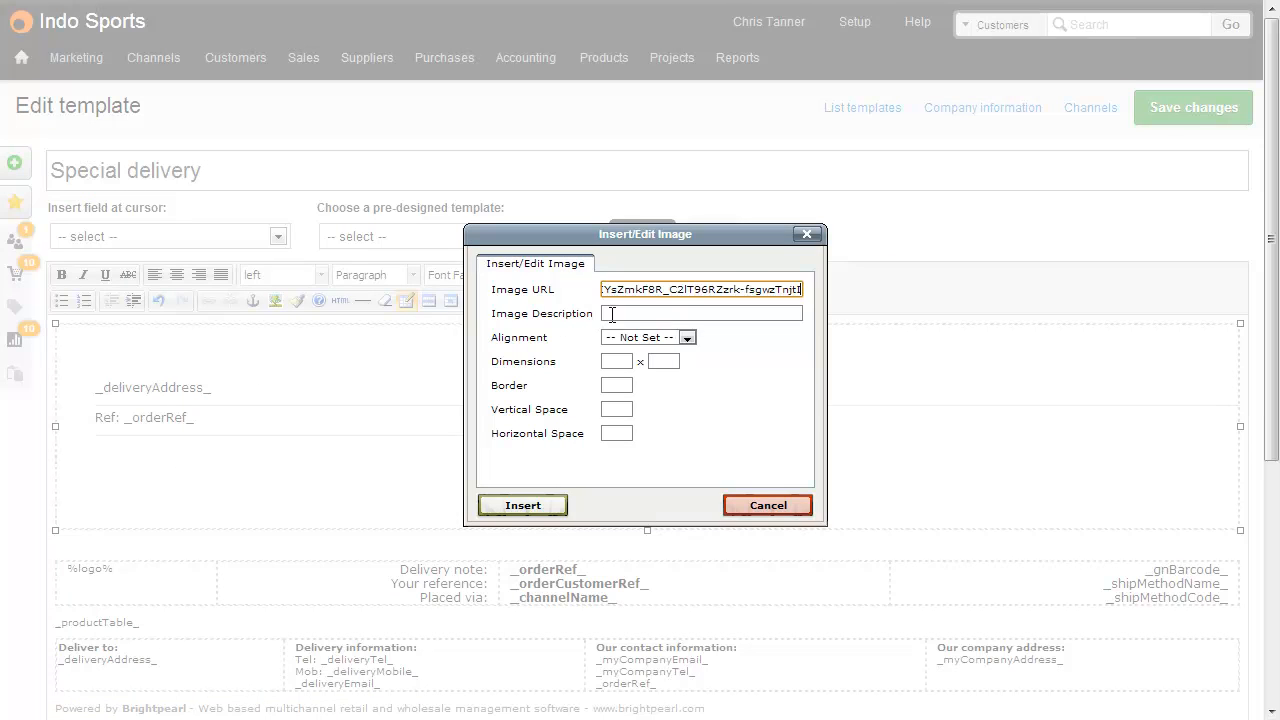
click(522, 504)
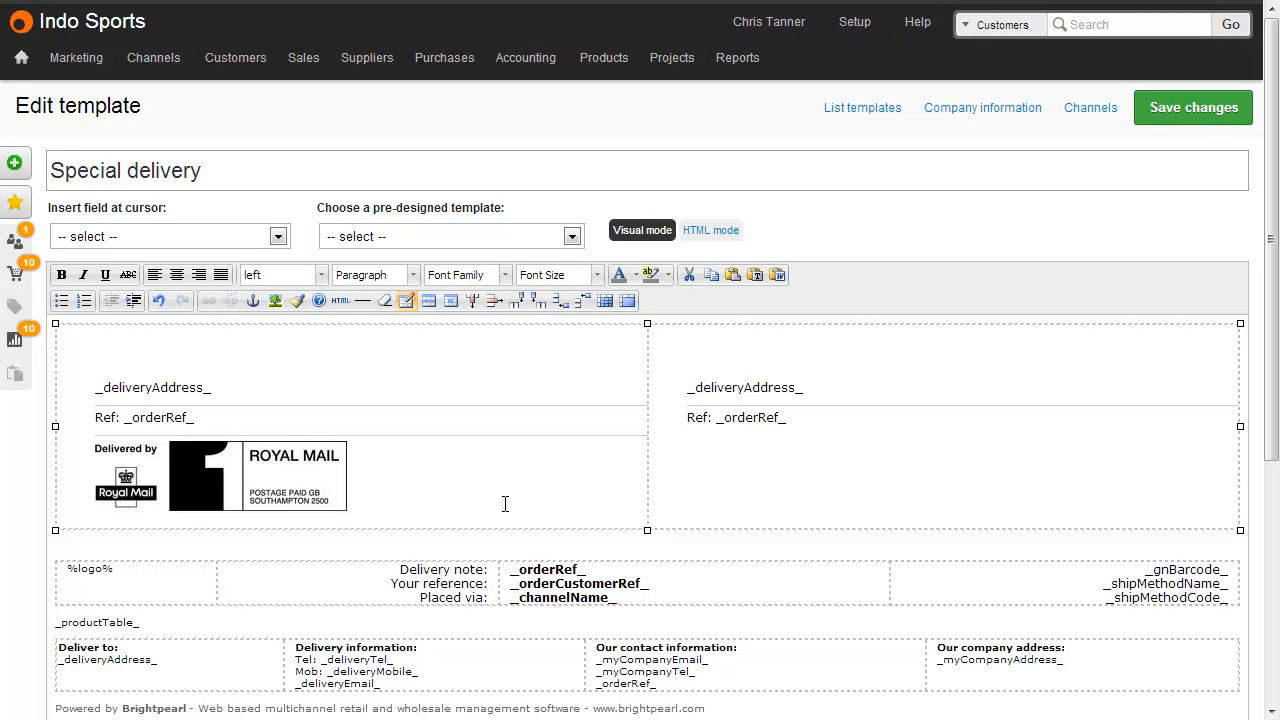
mouse_move(1044, 202)
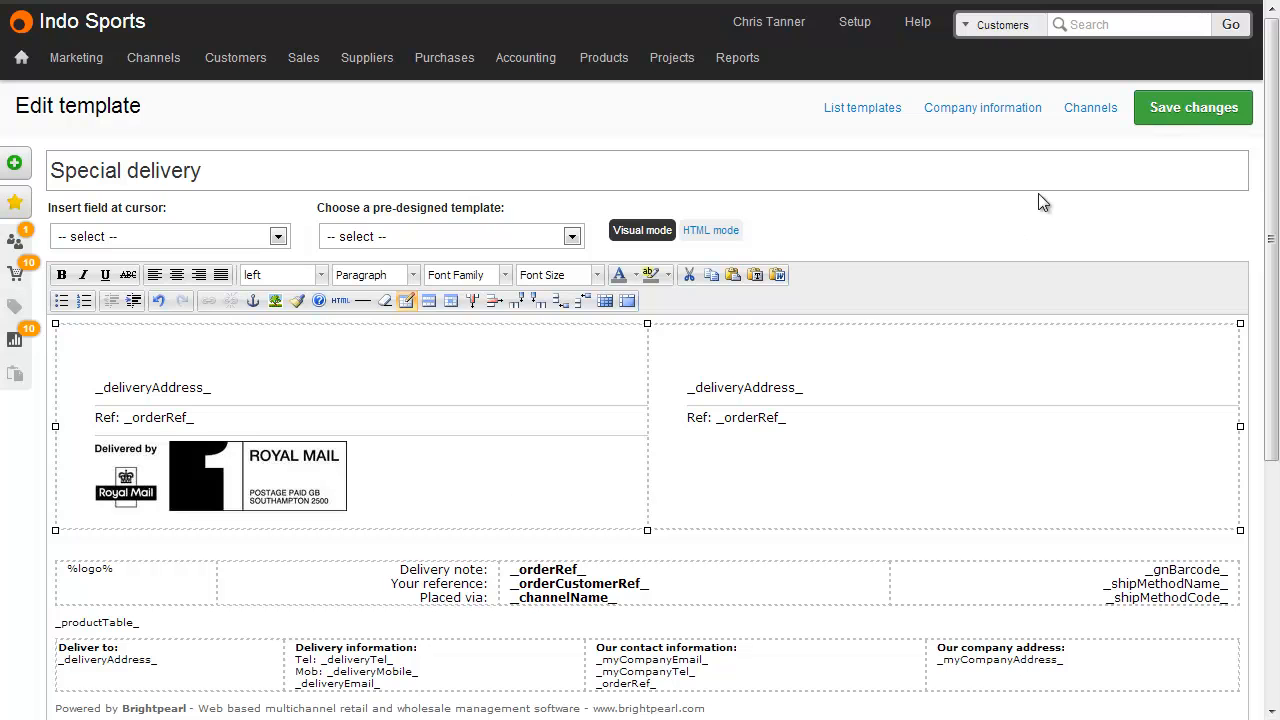
Step: Save the Special delivery template and head to Company information
click(1192, 108)
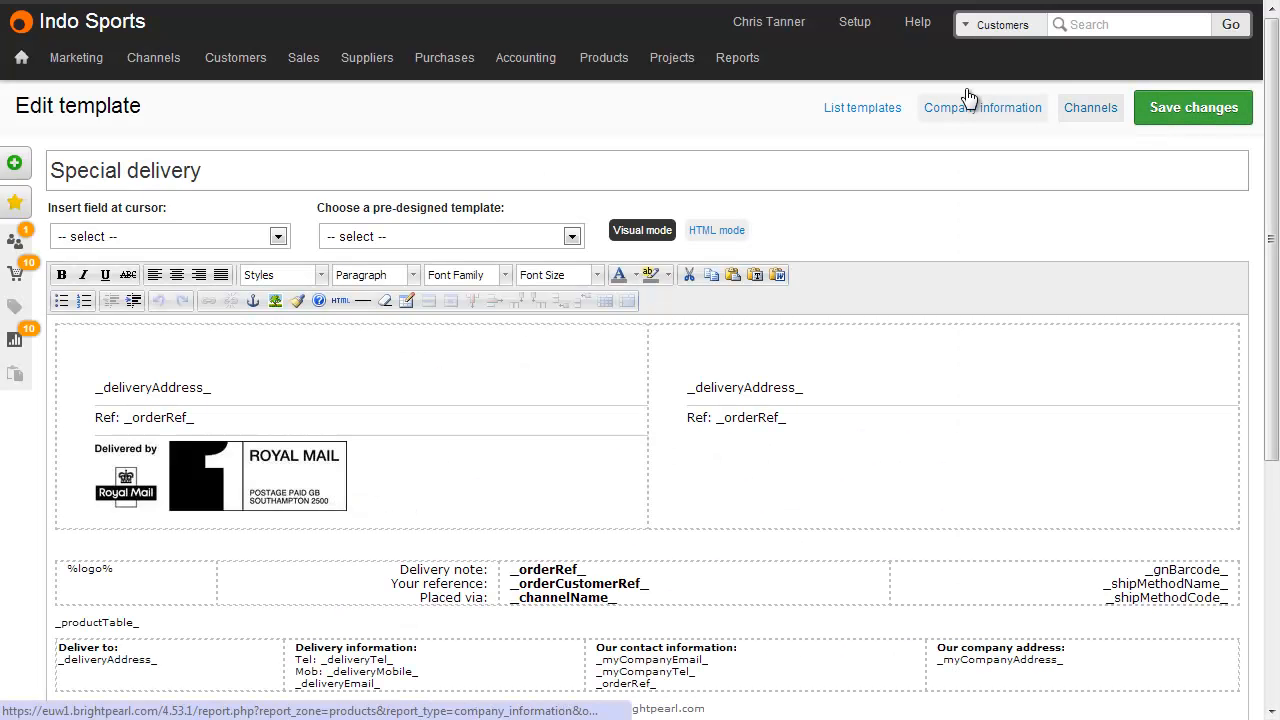
click(982, 108)
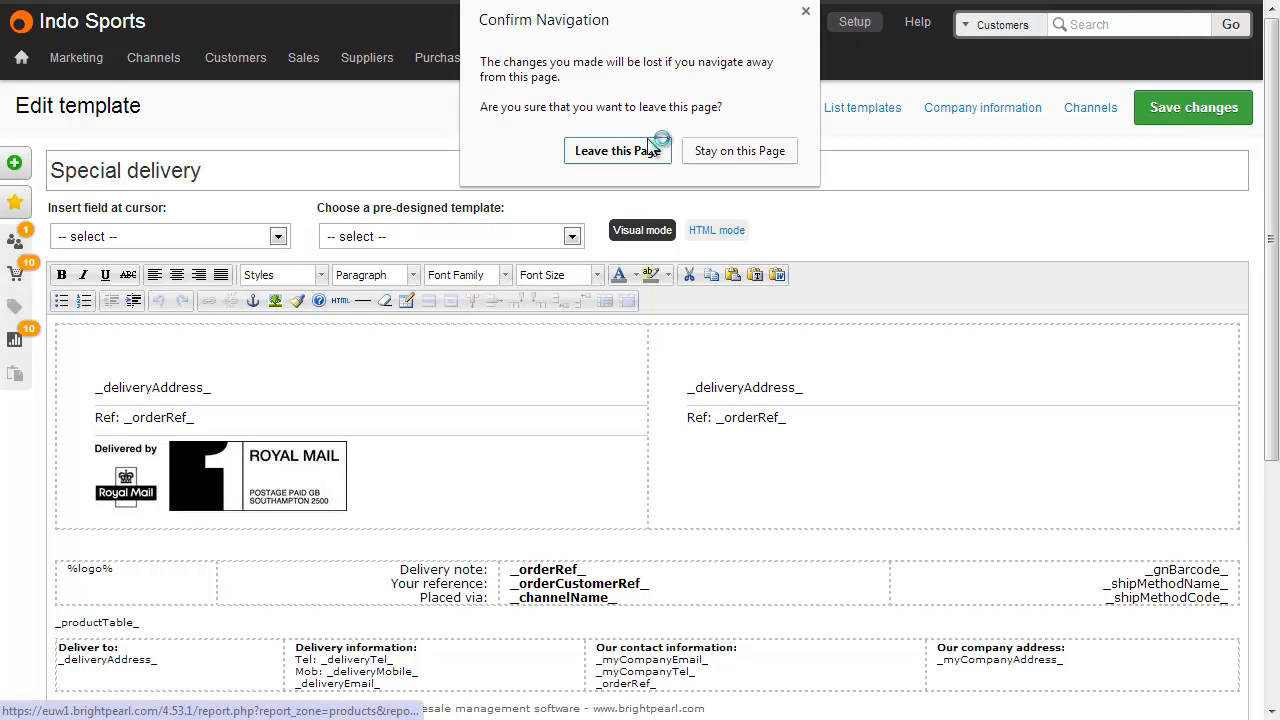
Step: Add a new shipping method named 'Special delivery' under Setup > Shipping methods
click(616, 150)
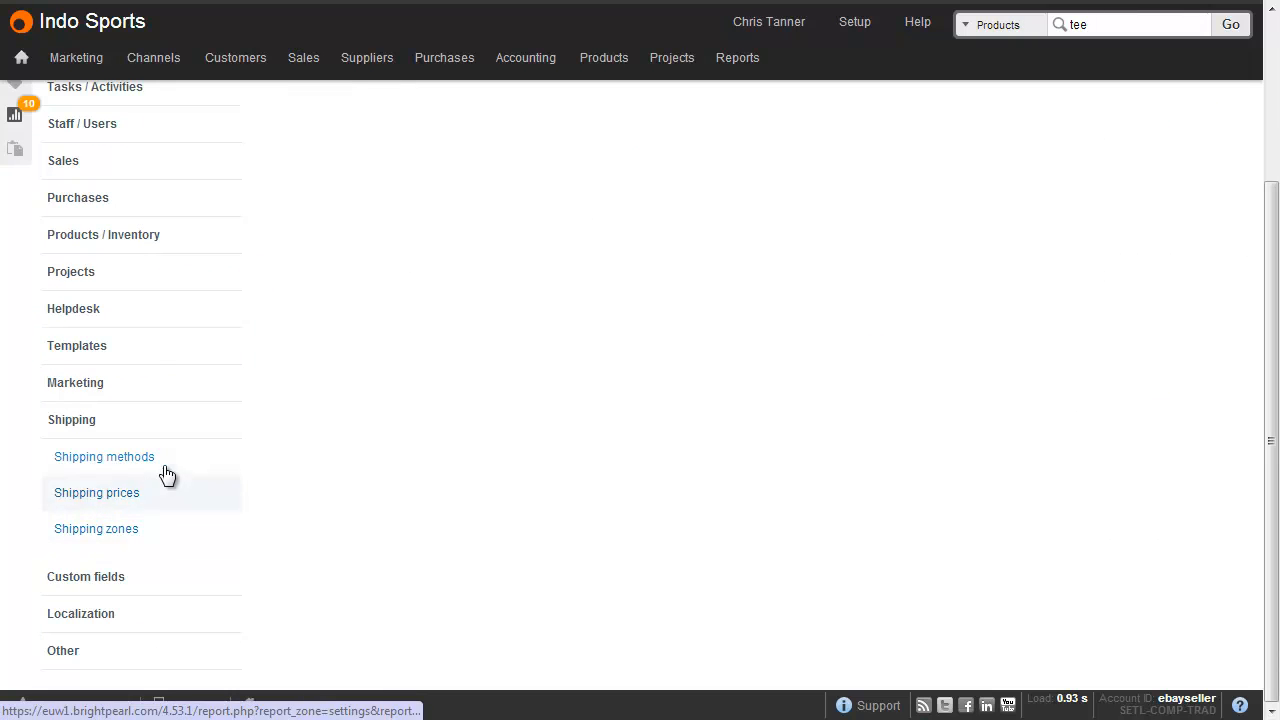
click(104, 456)
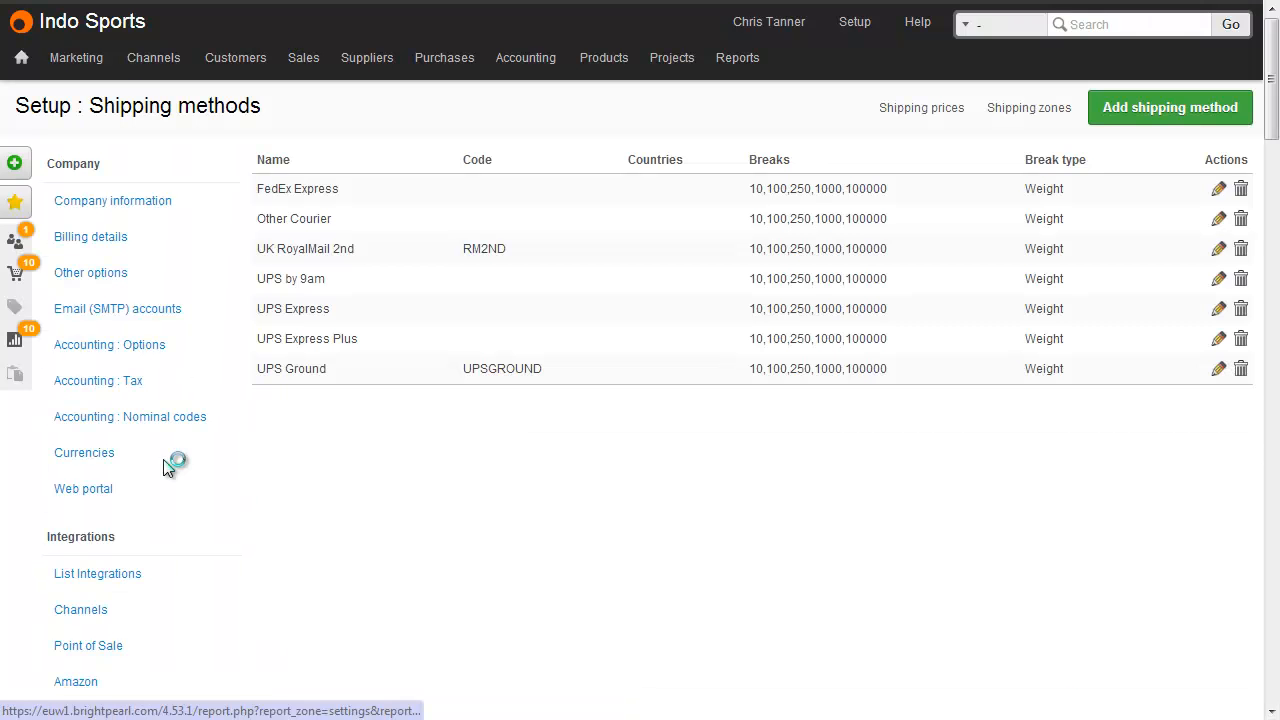
click(1168, 108)
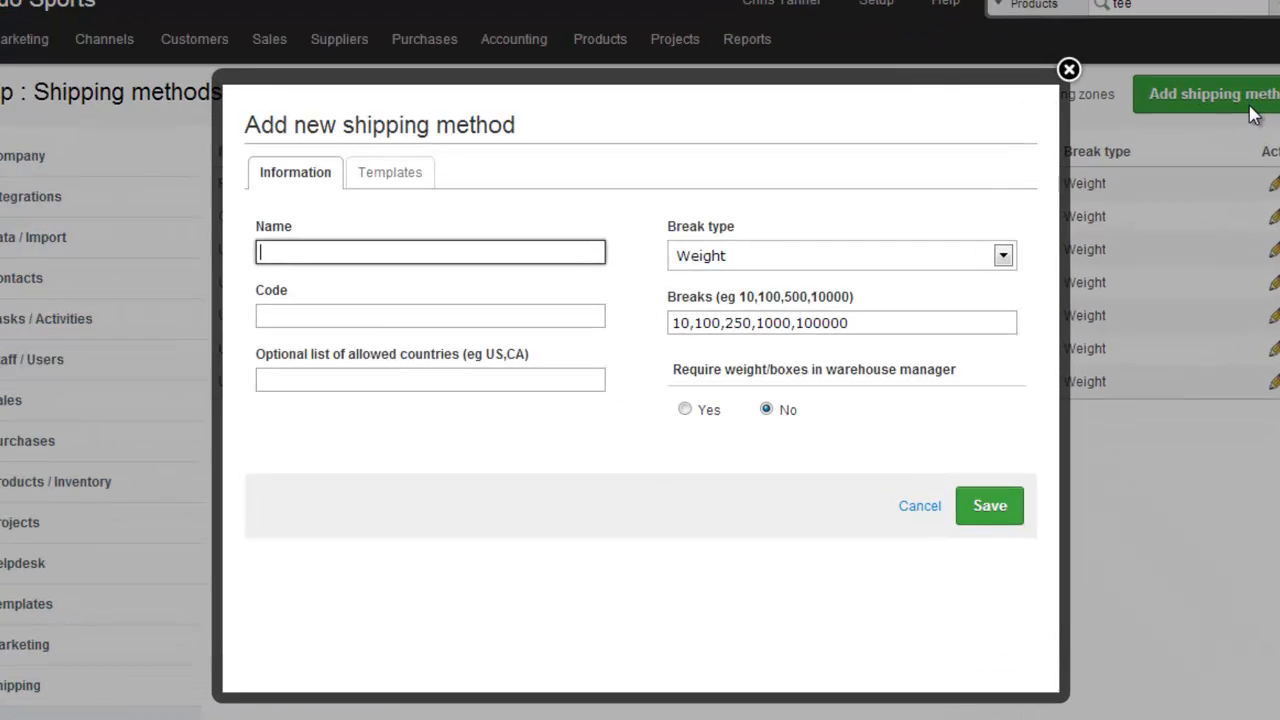
text(Special)
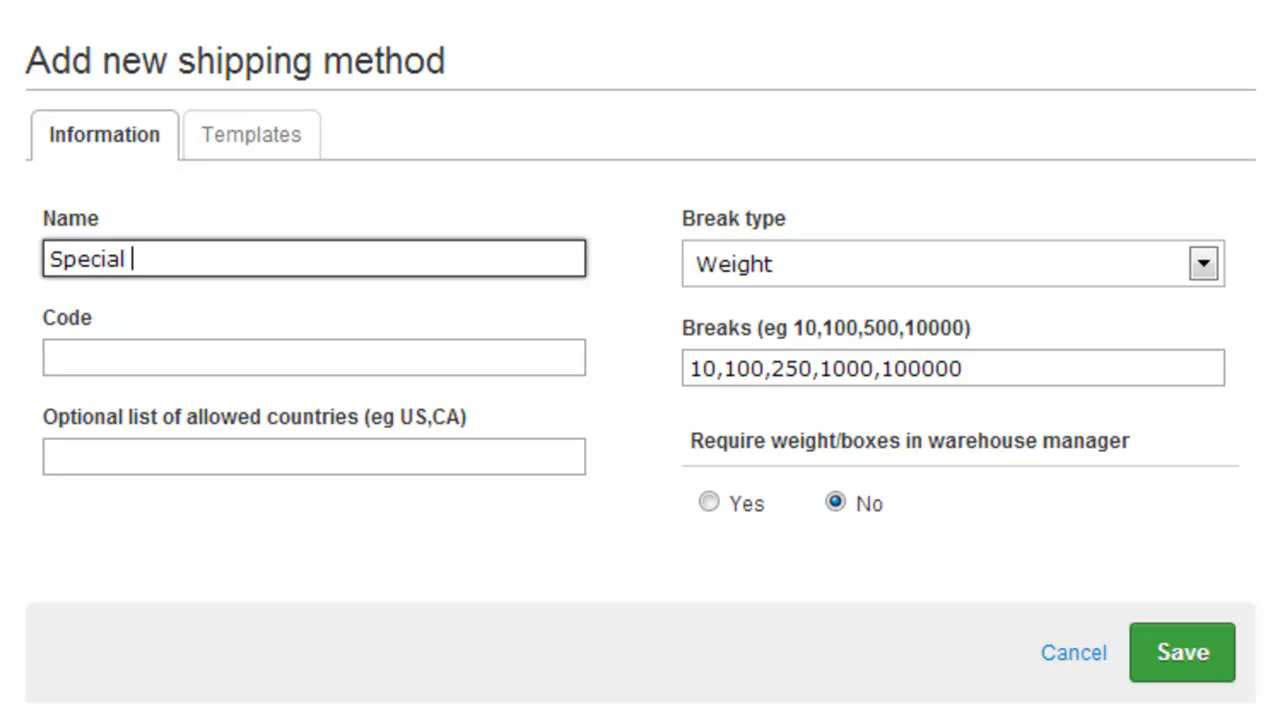
text(delivery)
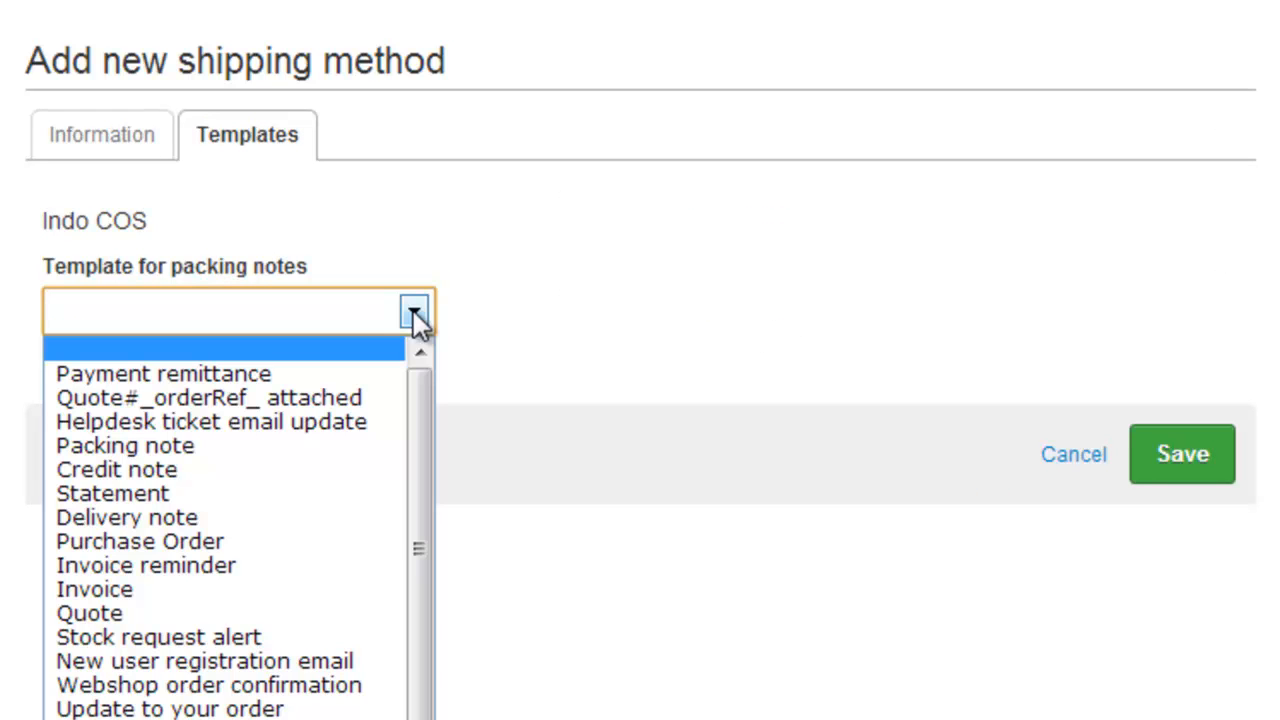
Step: Assign the Special delivery packing-note template and save the shipping method
scroll(down, 3)
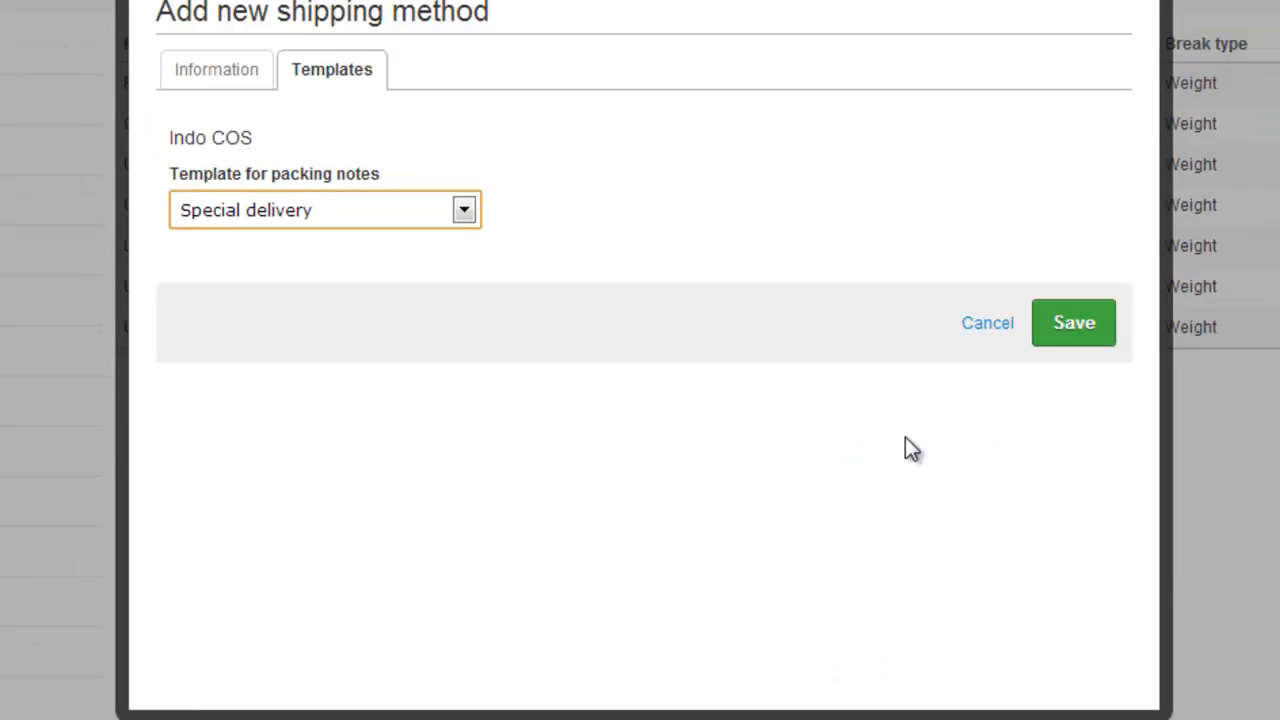
click(1072, 322)
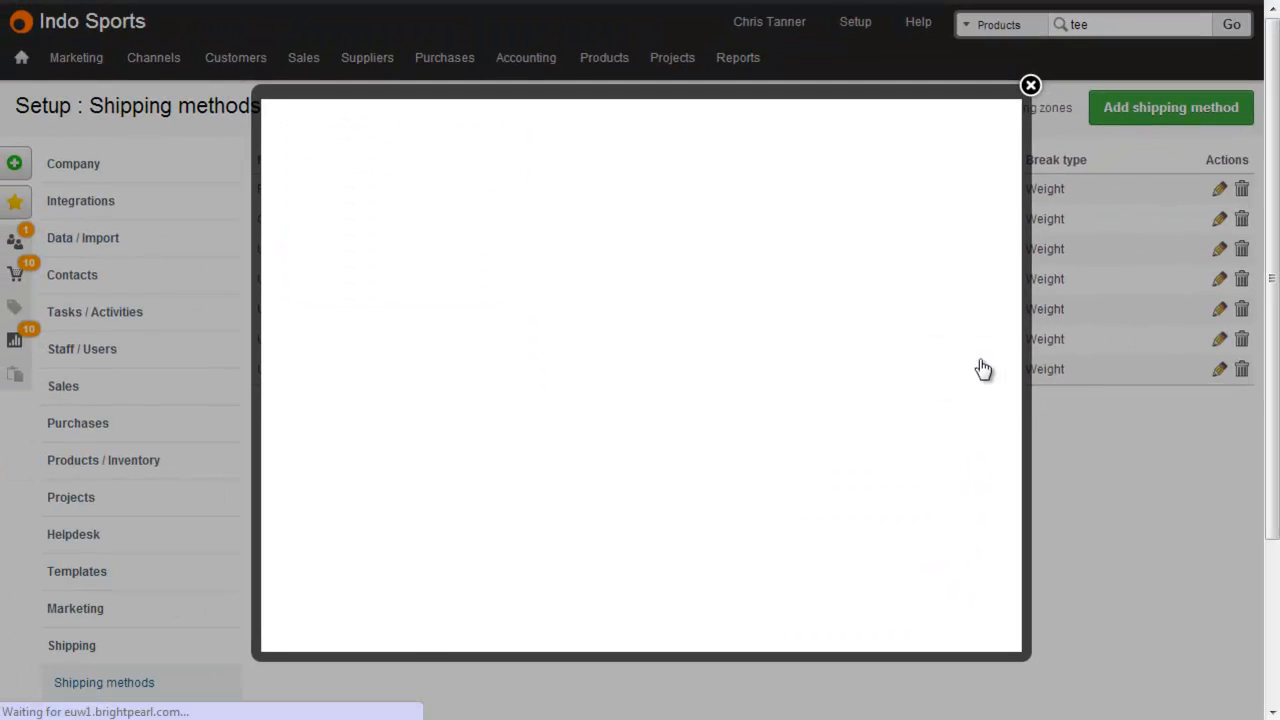
click(1030, 84)
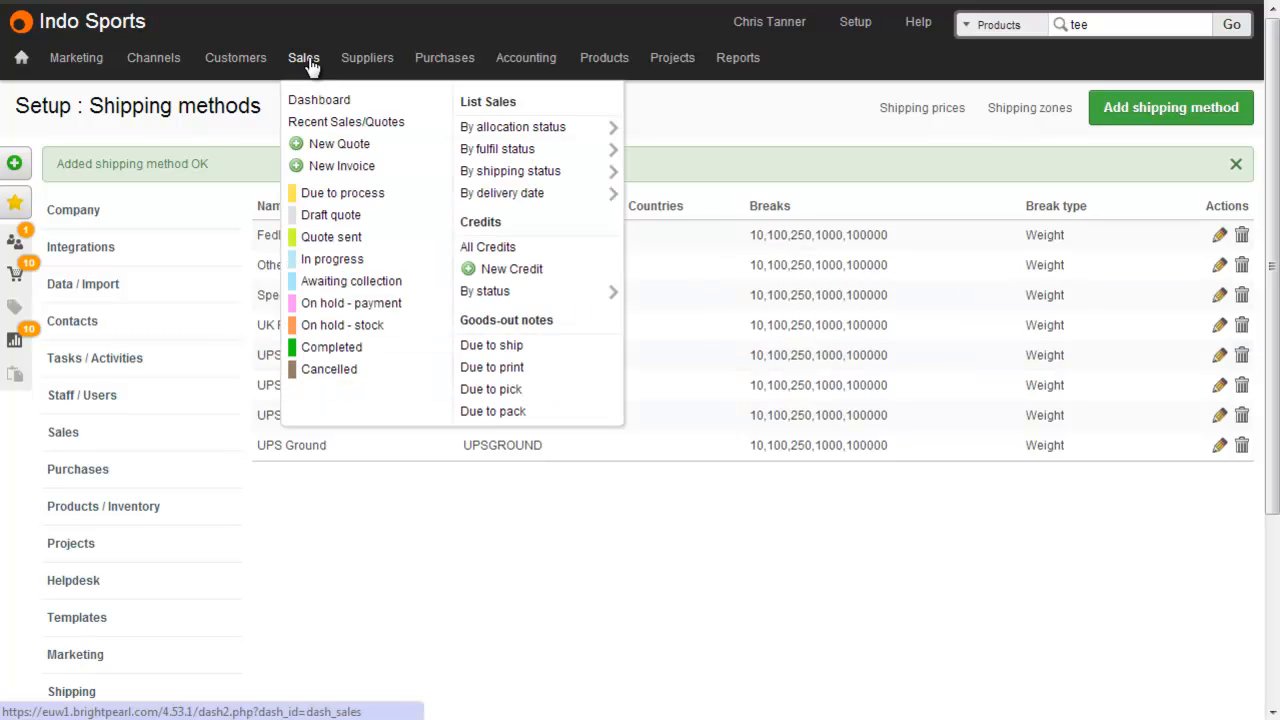
mouse_move(492, 344)
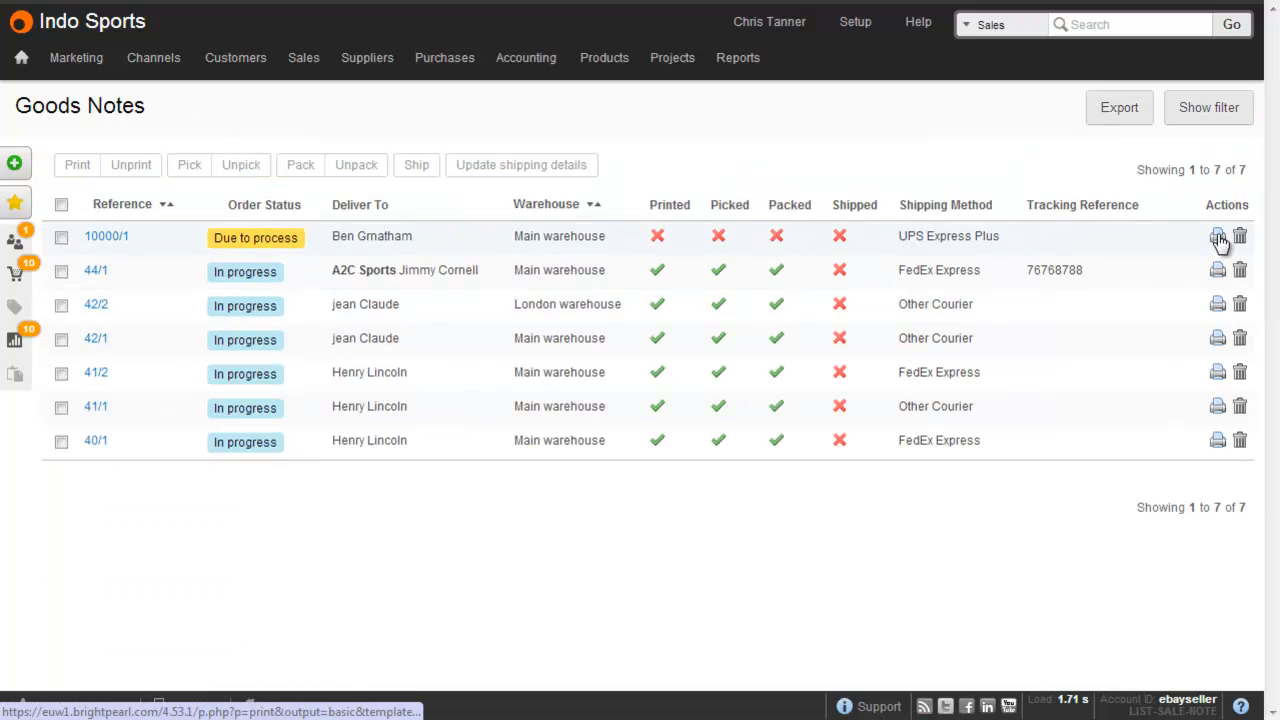
Step: Update goods-out note 10000/01 to the Special delivery shipping method and view its packing note
click(1218, 236)
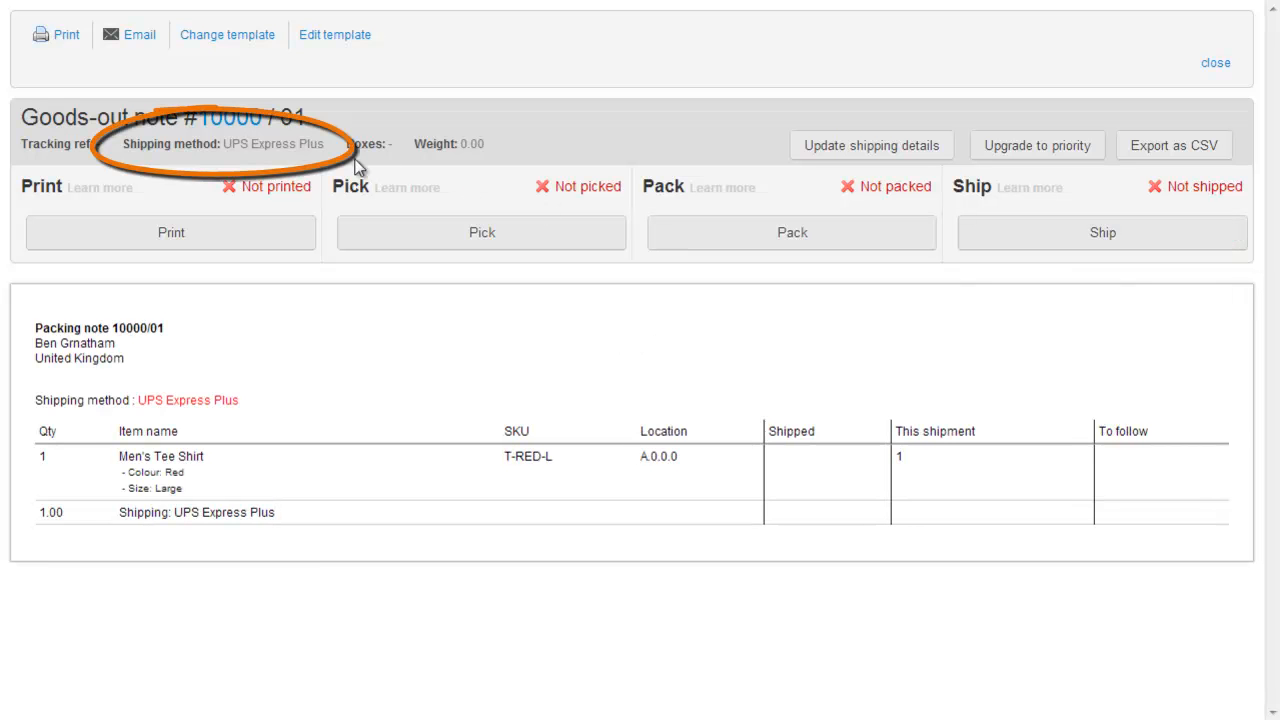
mouse_move(686, 164)
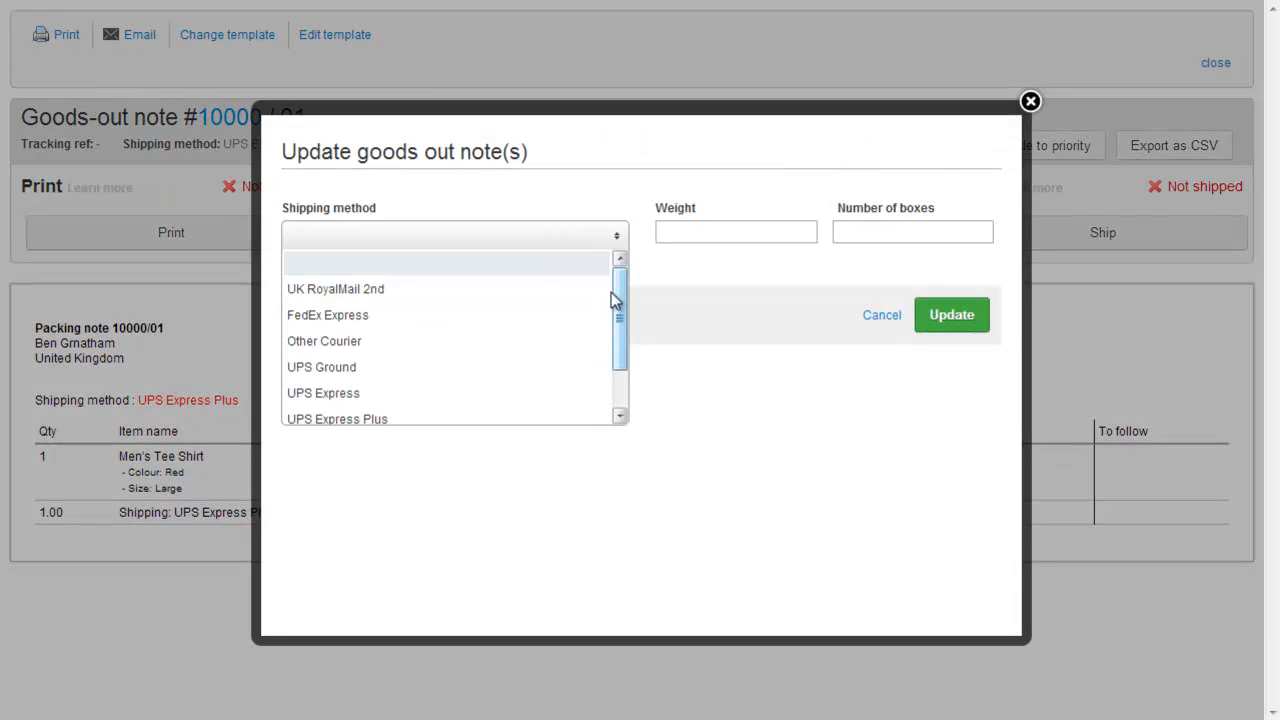
click(454, 262)
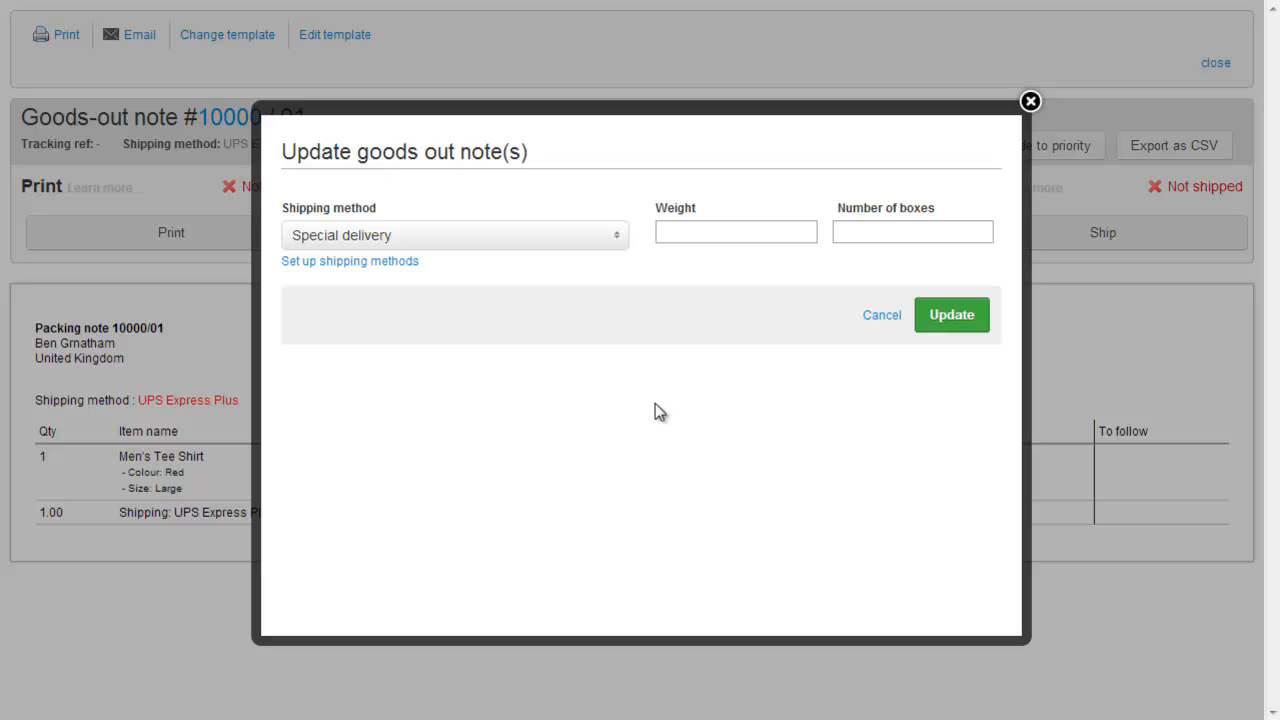
click(950, 314)
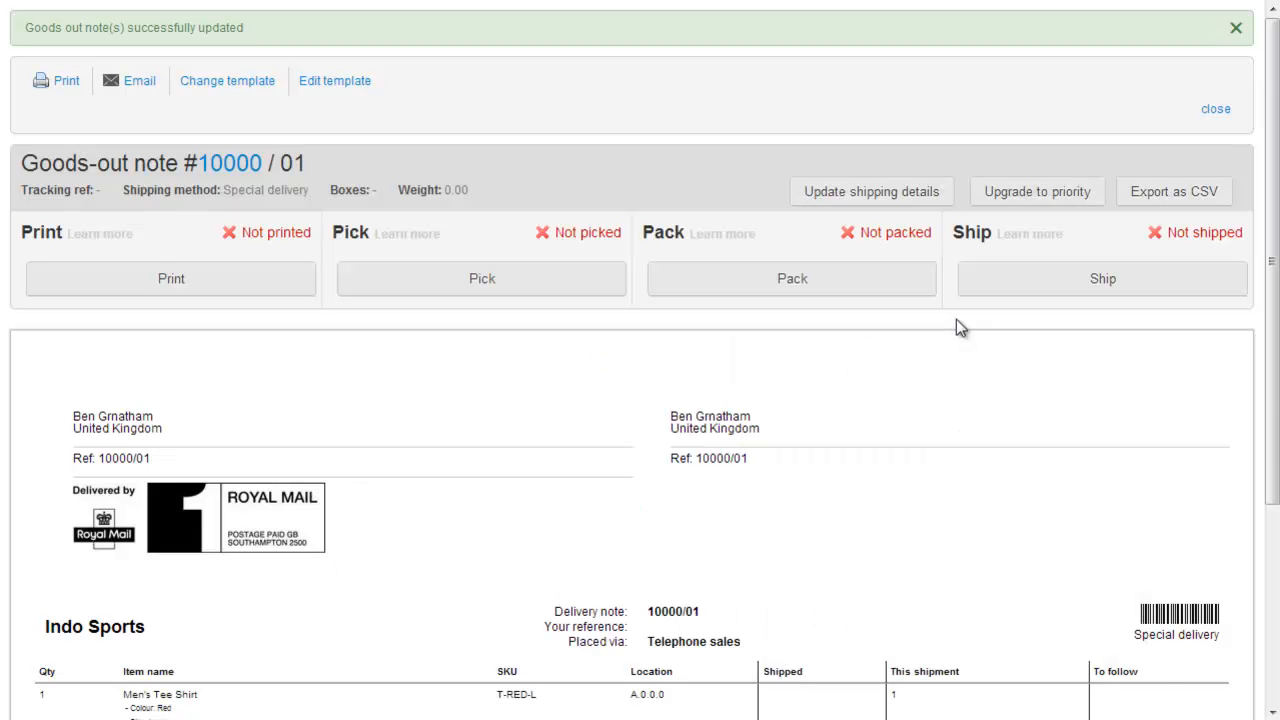
scroll(down, 3)
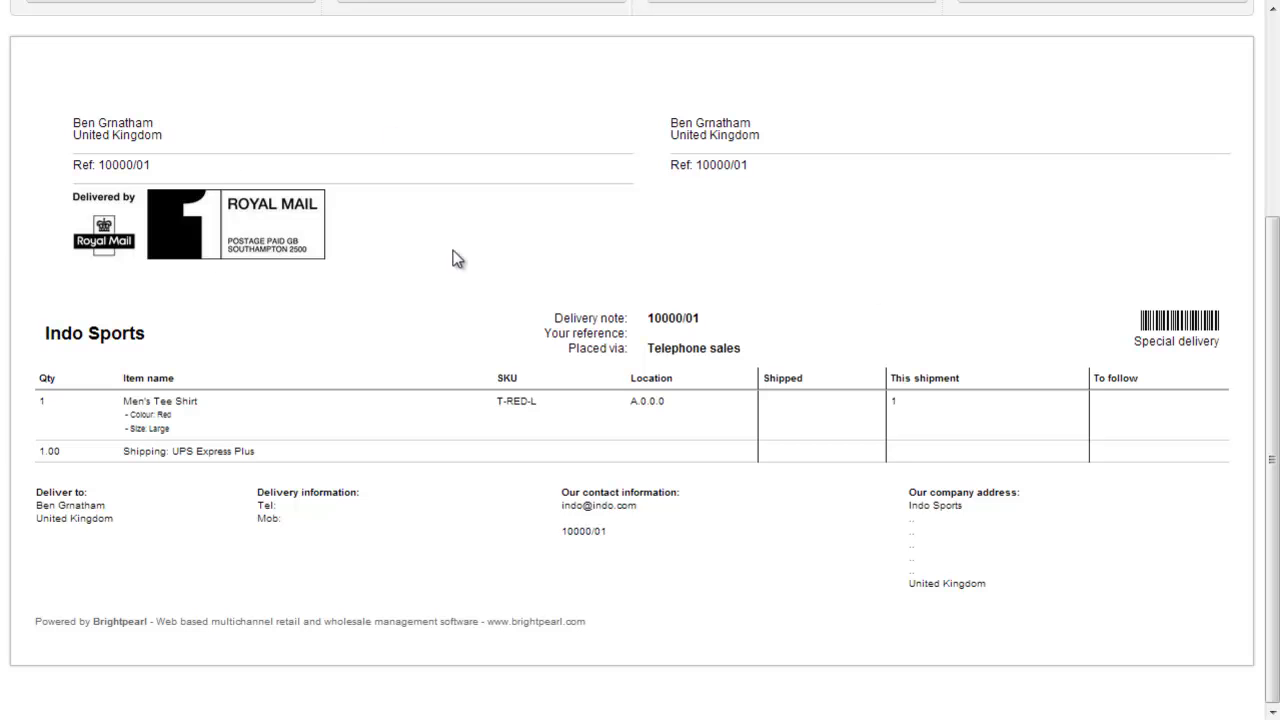